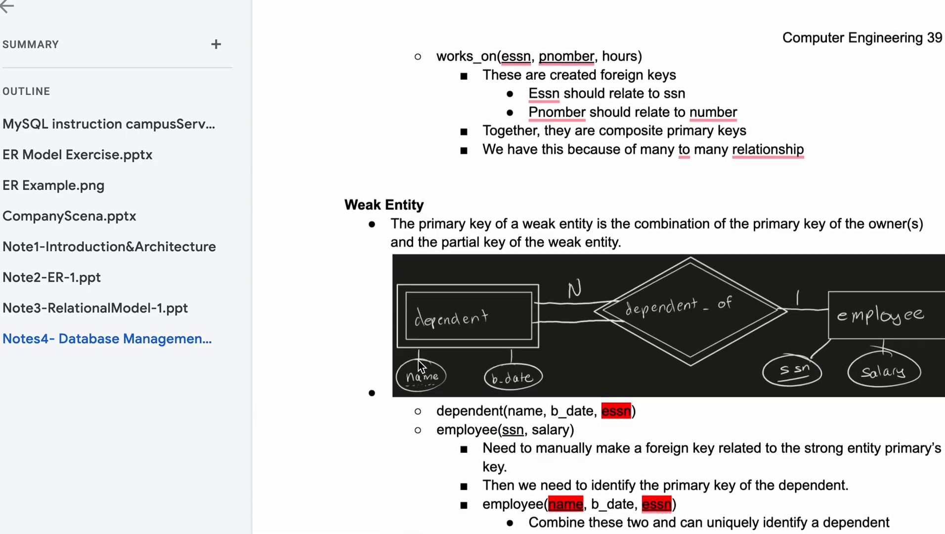
scroll("down", 3)
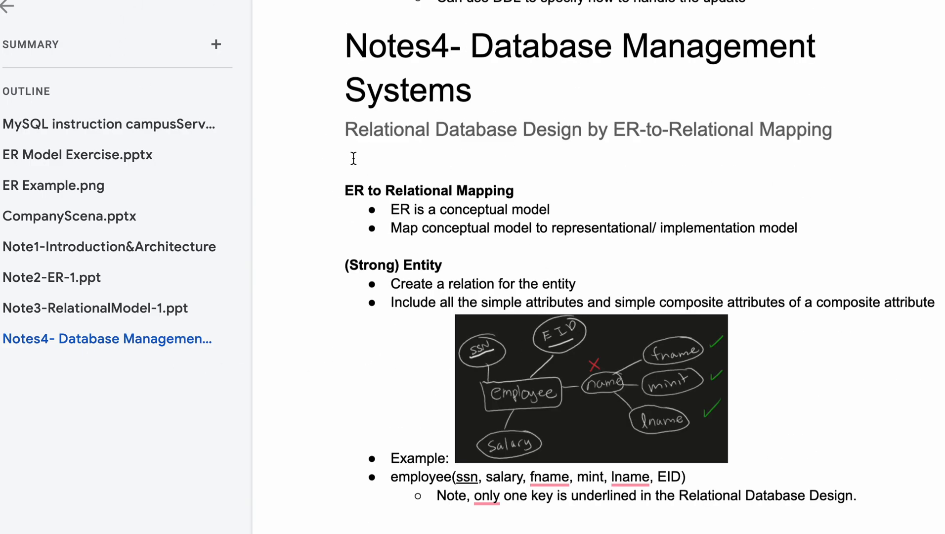
mouse_move(533, 149)
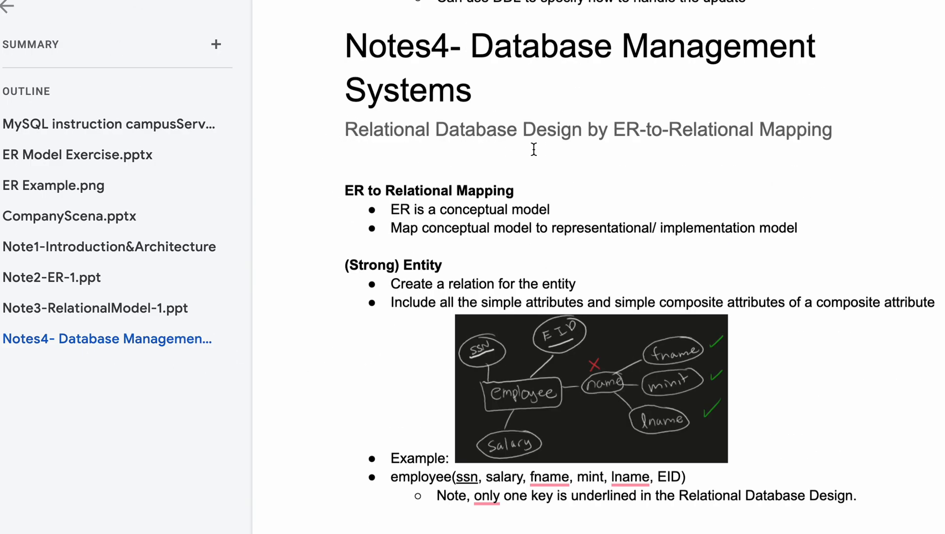
mouse_move(658, 154)
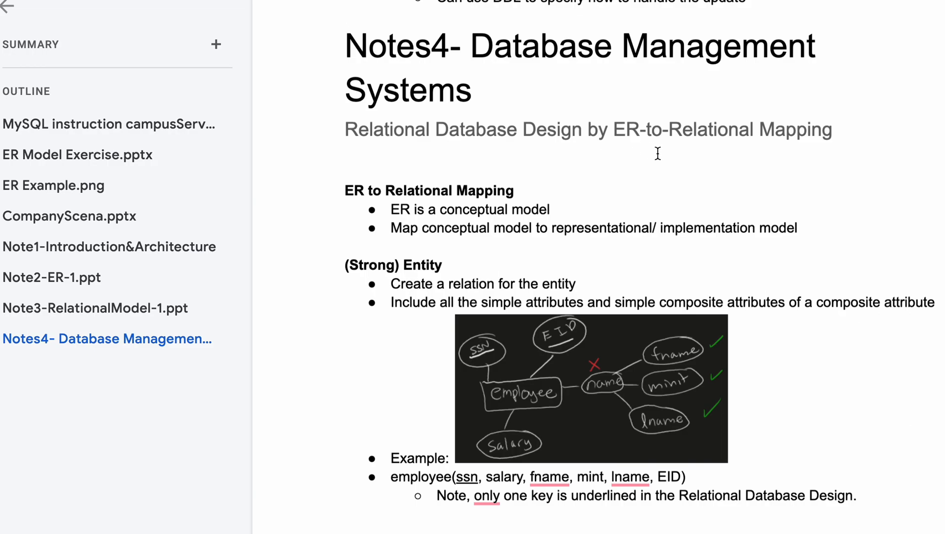
scroll("down", 3)
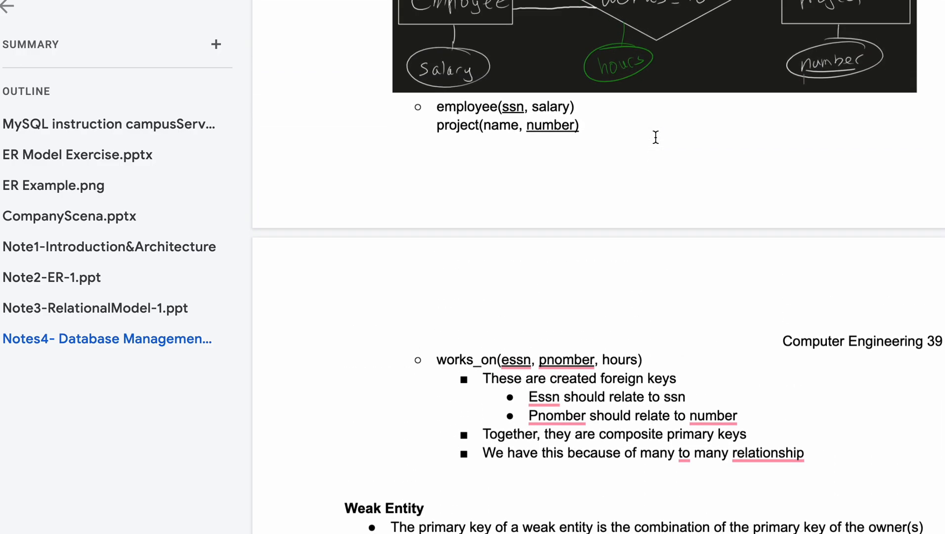
scroll("down", 3)
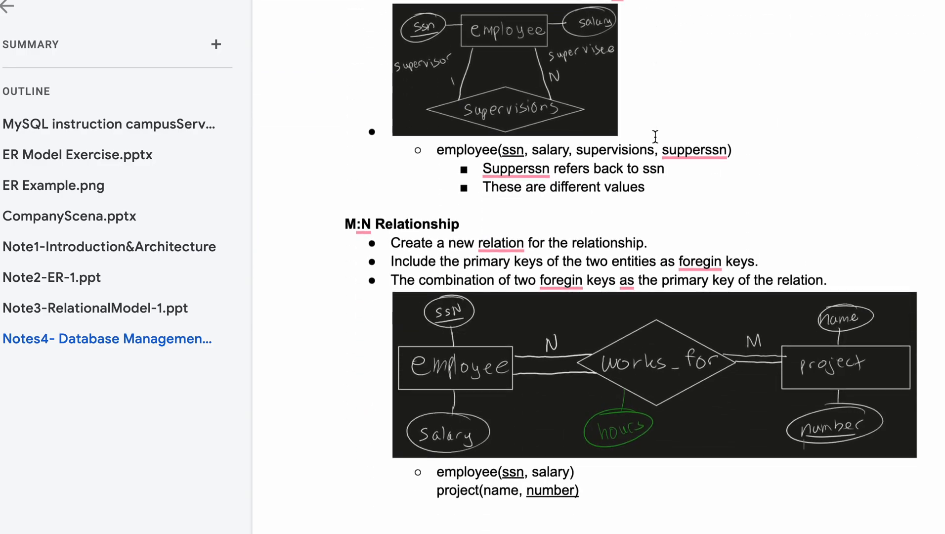
scroll("down", 3)
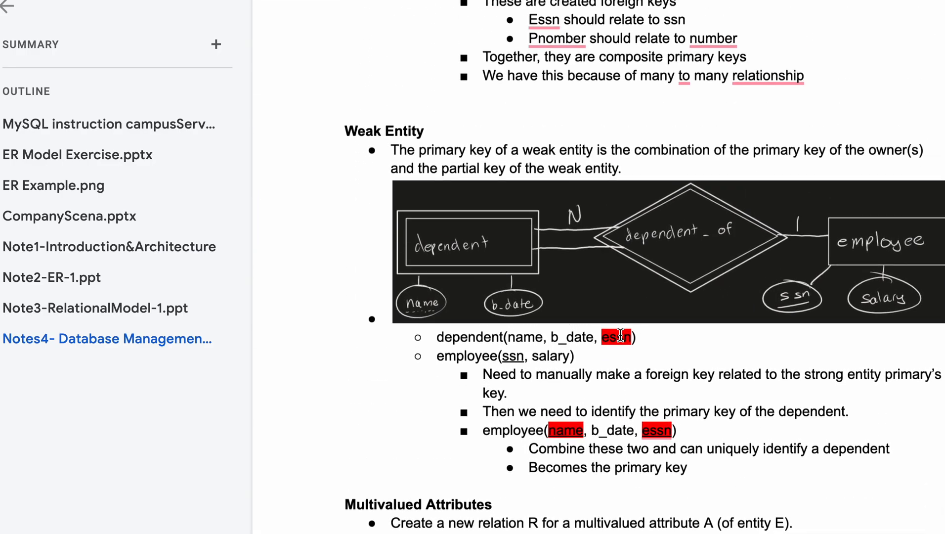
scroll("down", 3)
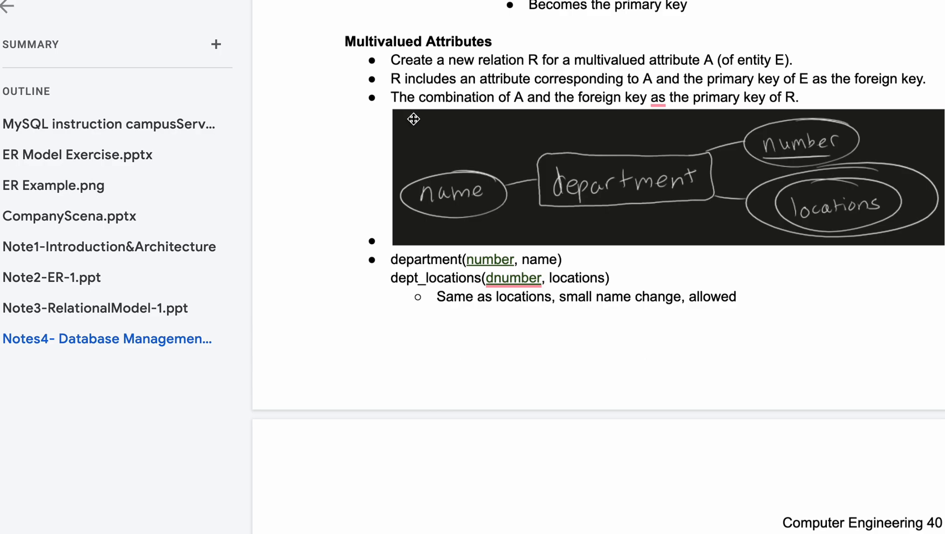
mouse_move(432, 136)
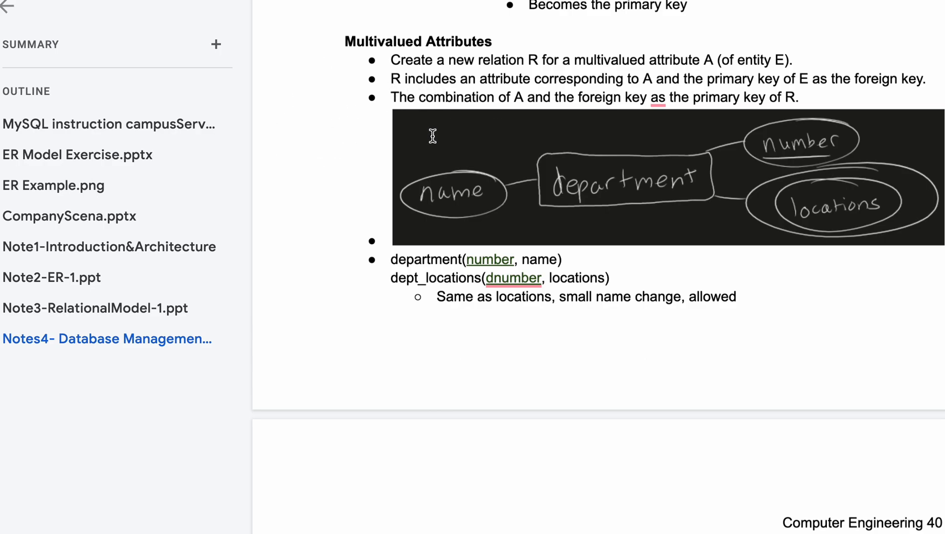
mouse_move(665, 69)
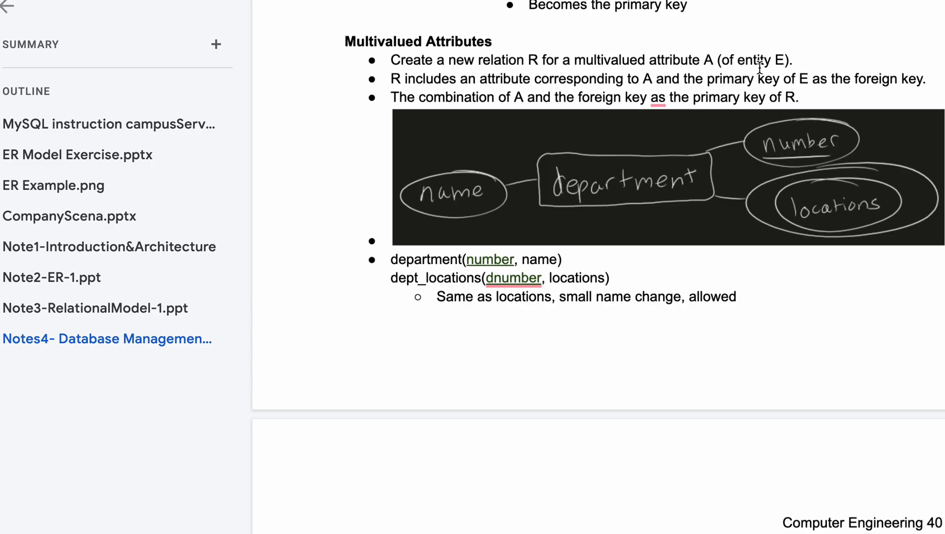
mouse_move(603, 137)
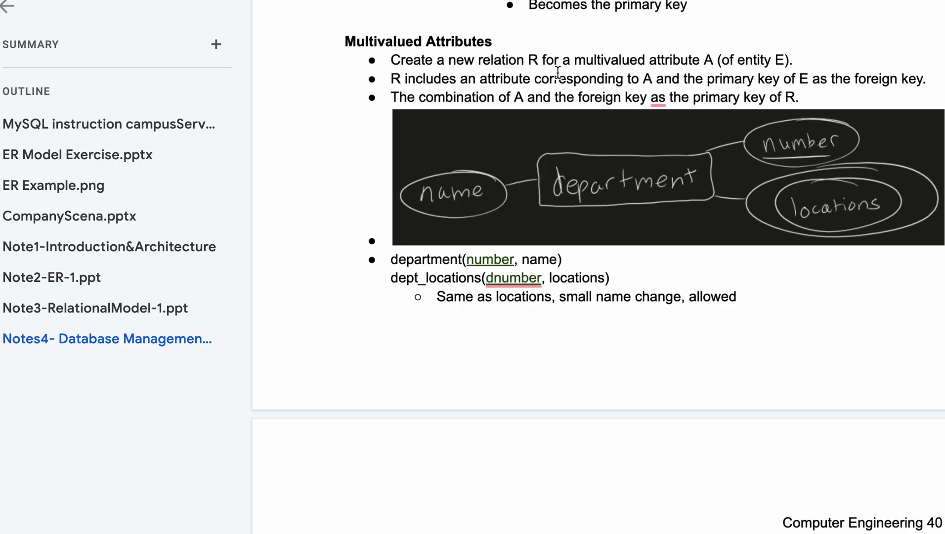
mouse_move(770, 241)
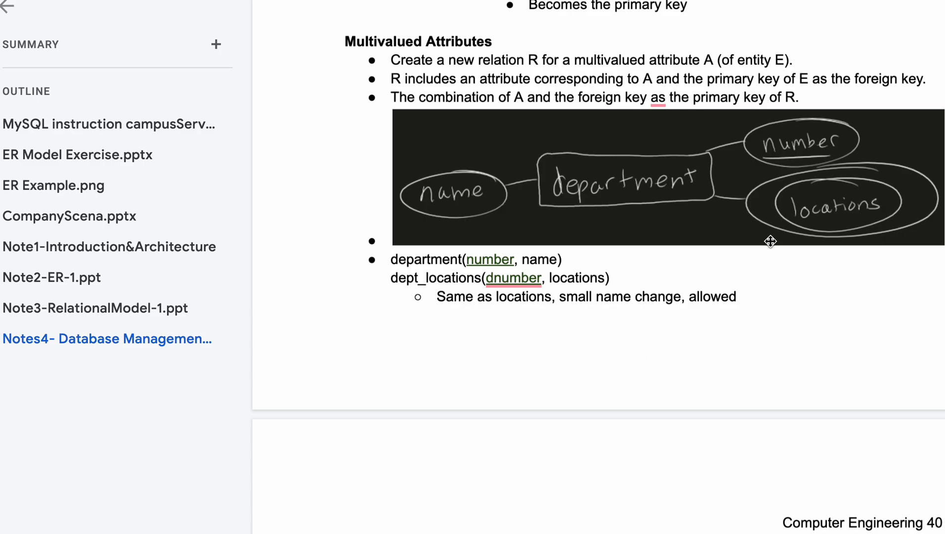
mouse_move(524, 76)
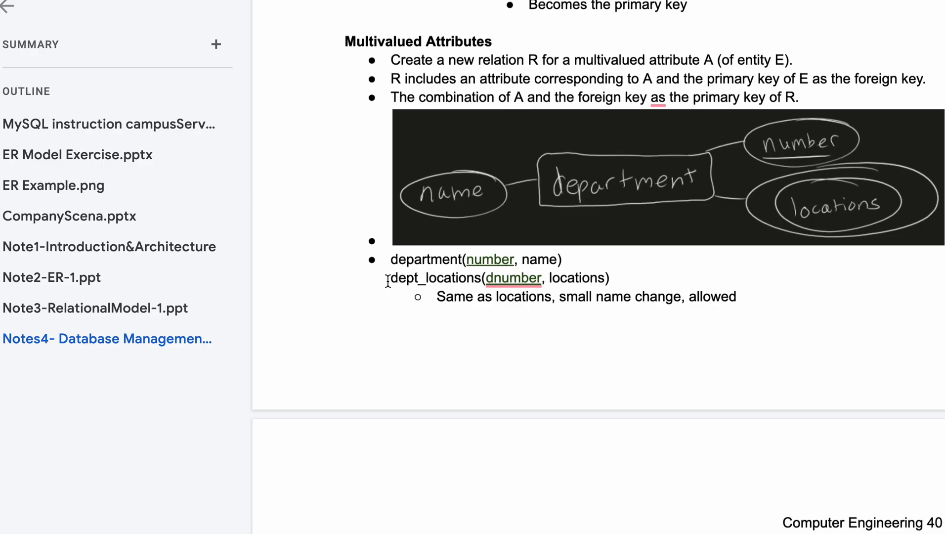
double_click(419, 278)
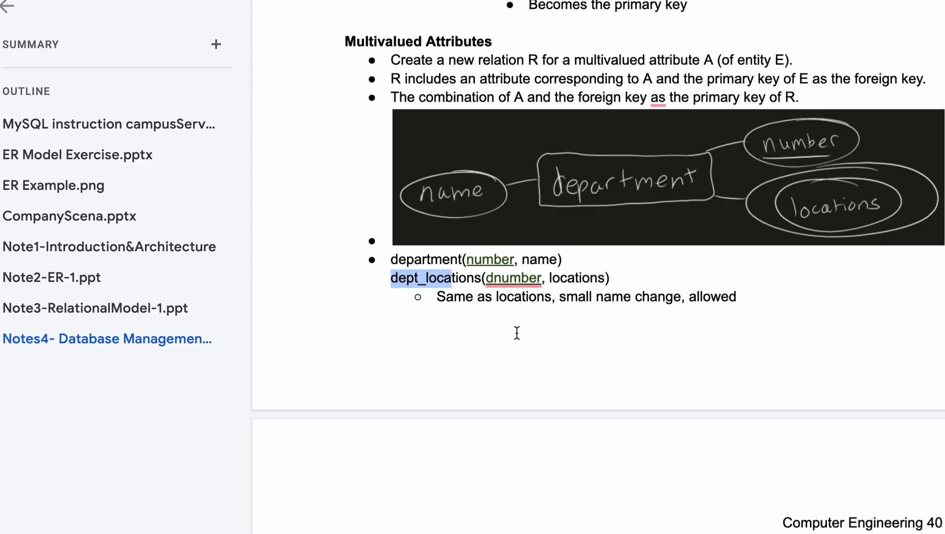
mouse_move(440, 74)
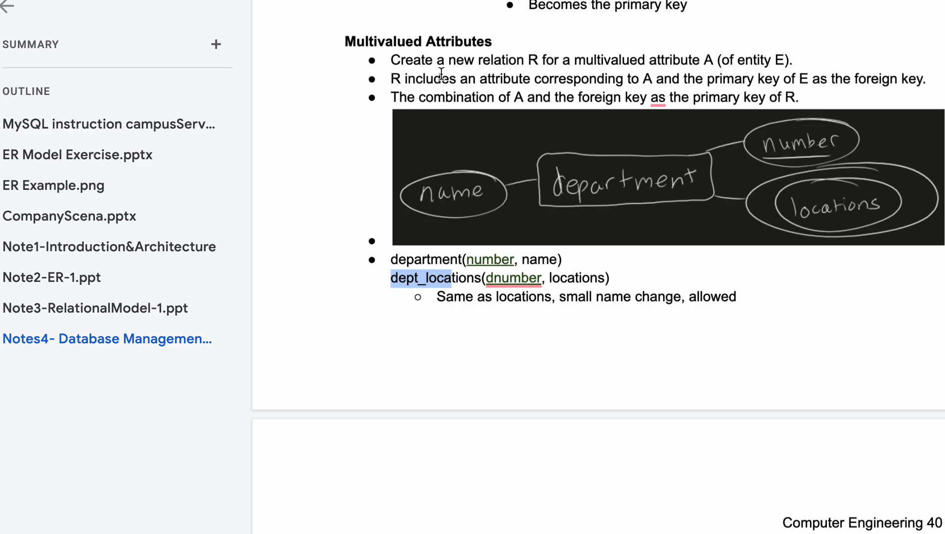
mouse_move(594, 84)
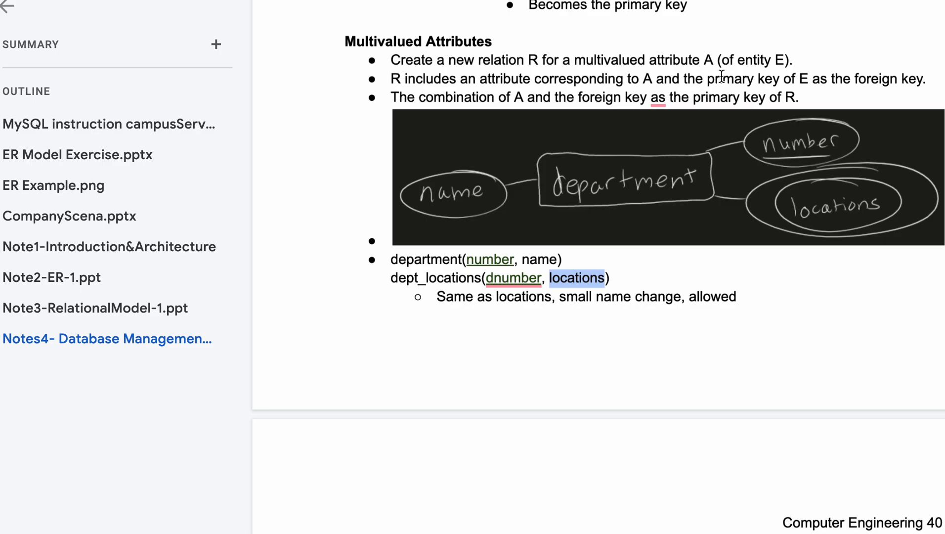
mouse_move(886, 77)
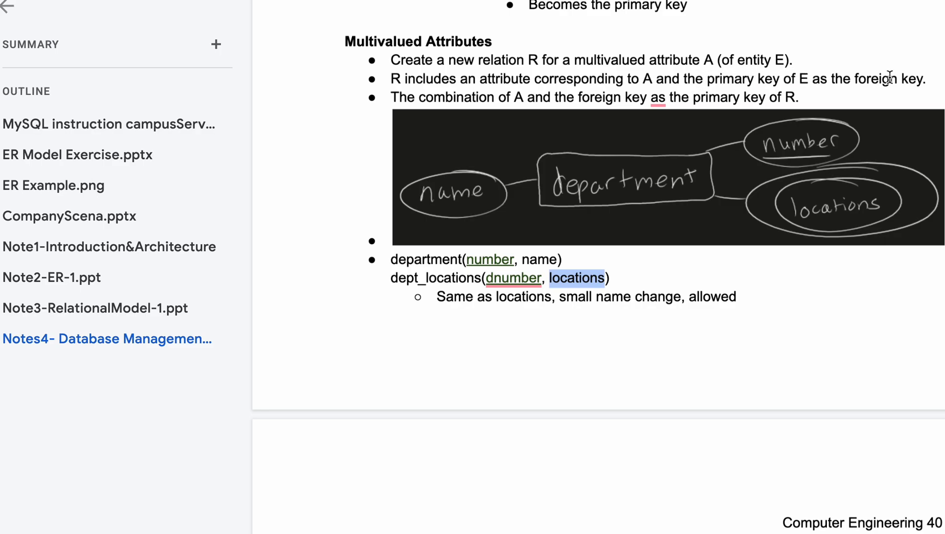
left_click(513, 278)
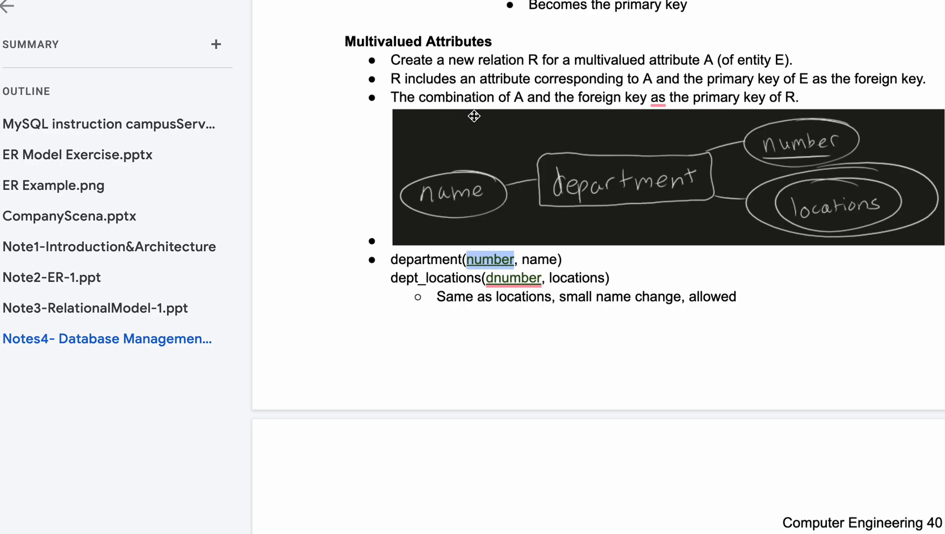
mouse_move(535, 109)
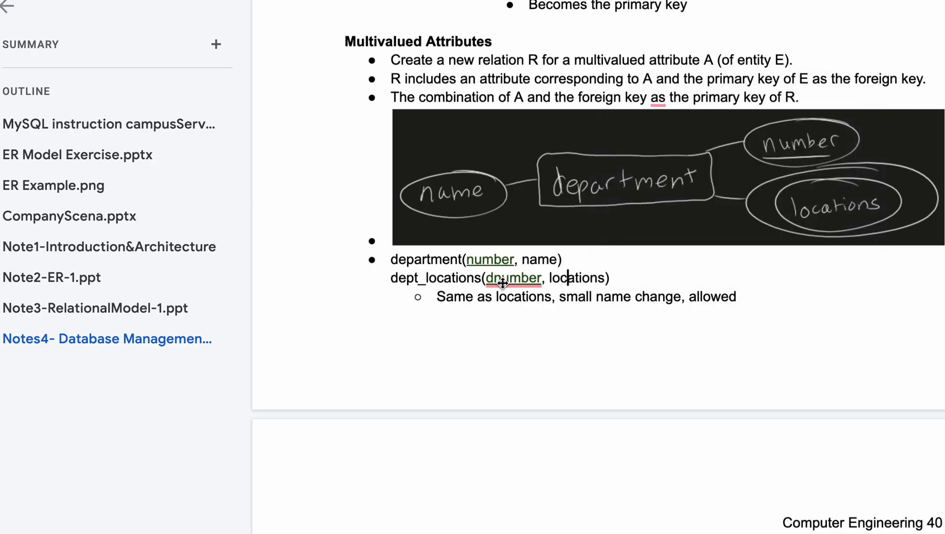
scroll("down", 3)
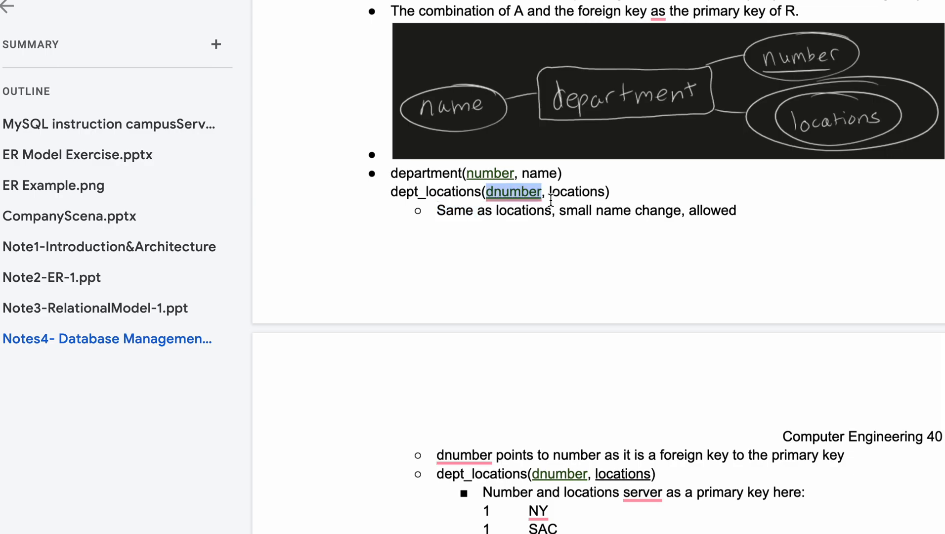
scroll("down", 3)
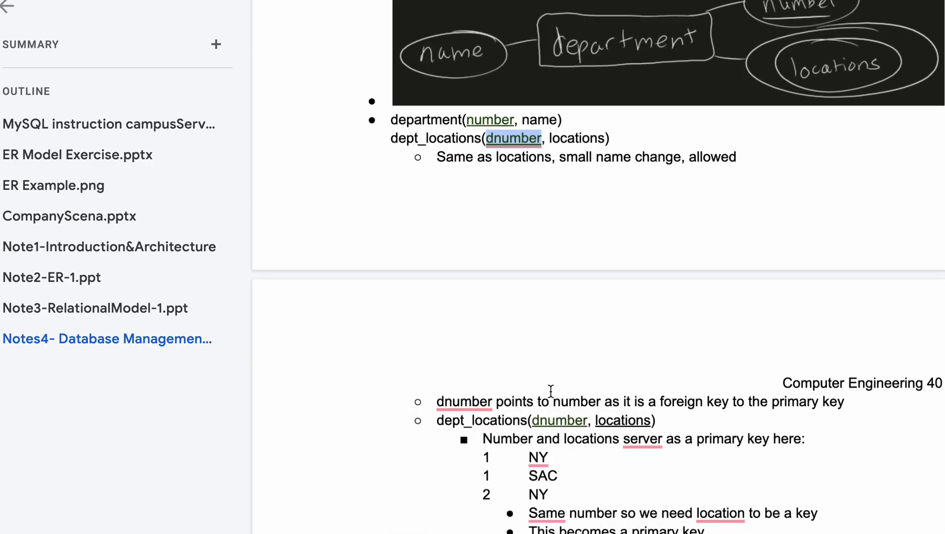
scroll("down", 3)
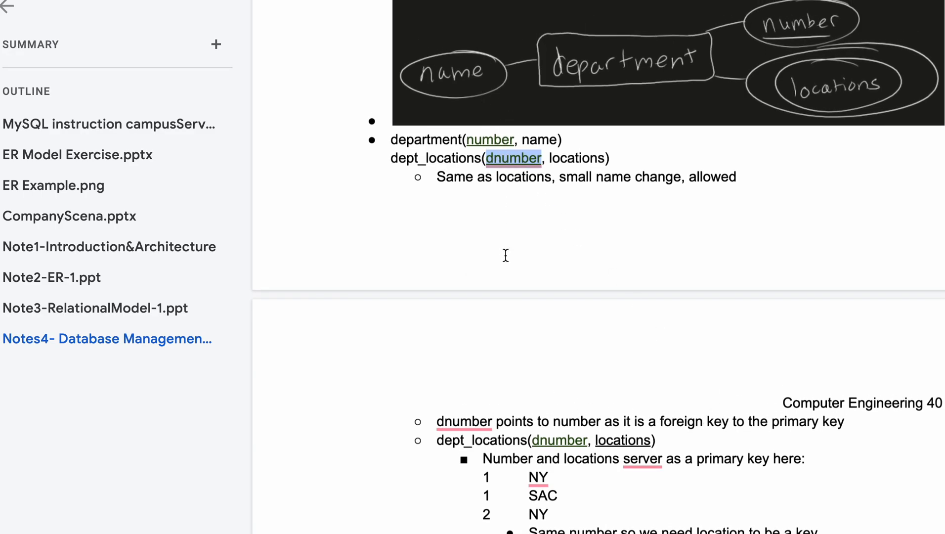
mouse_move(529, 449)
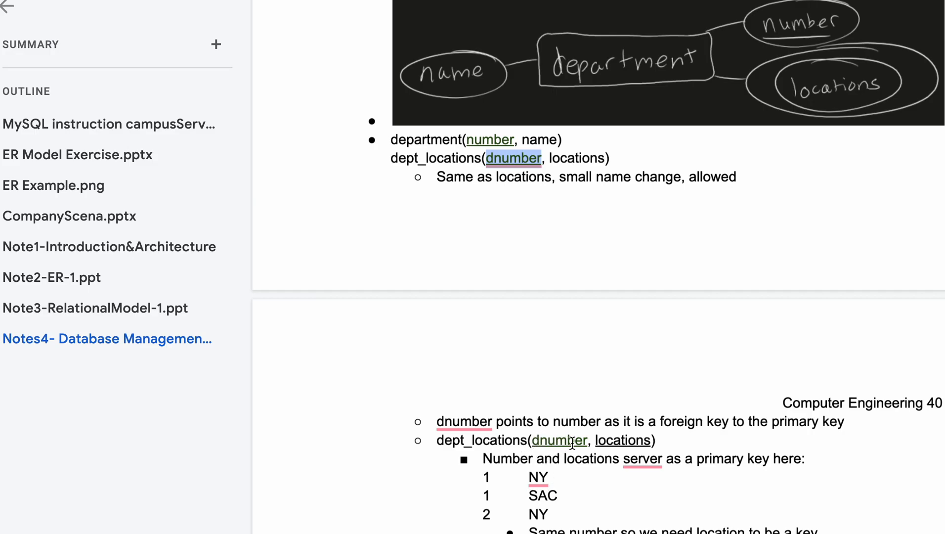
double_click(623, 439)
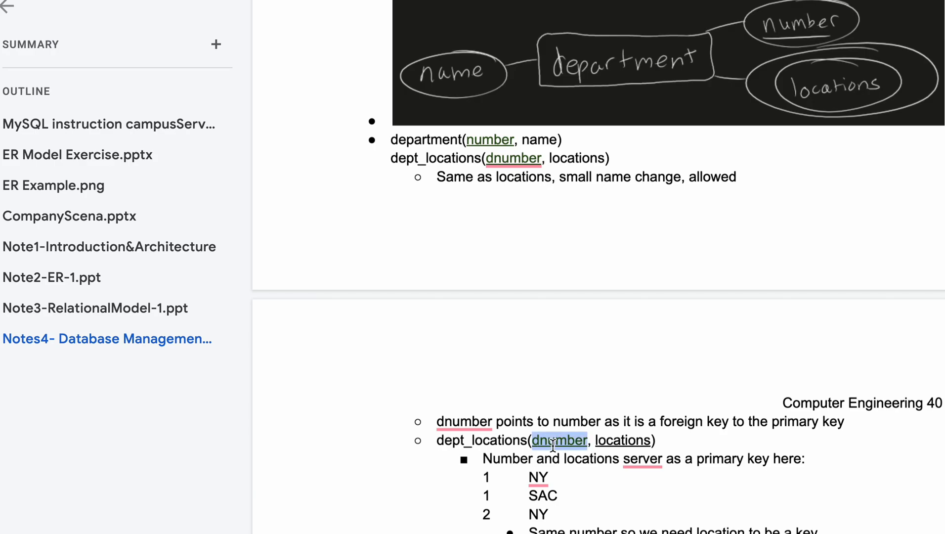
scroll("down", 3)
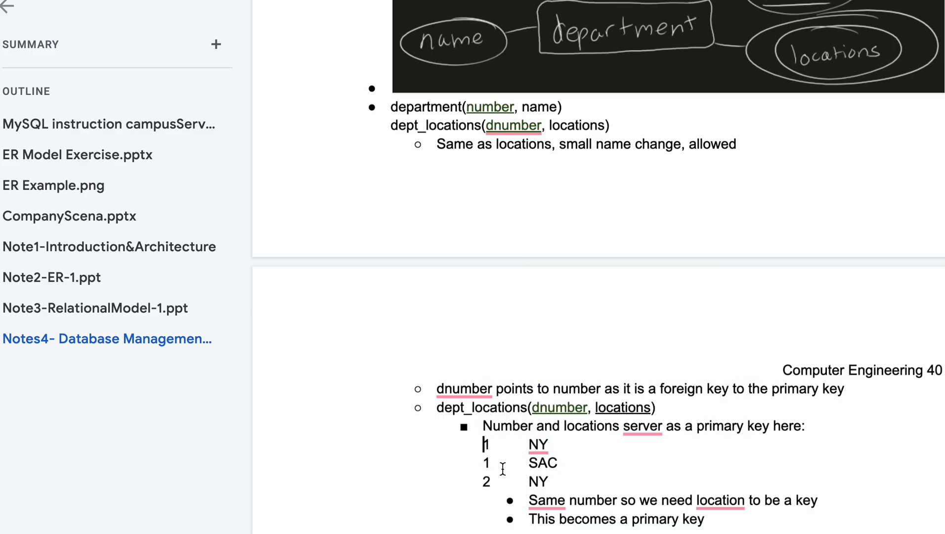
left_click_drag(486, 444, 546, 461)
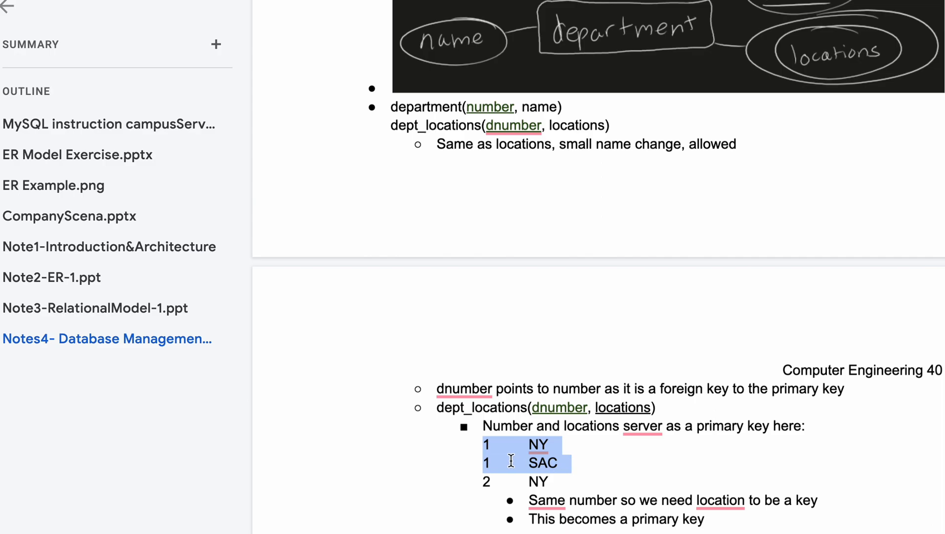
mouse_move(551, 455)
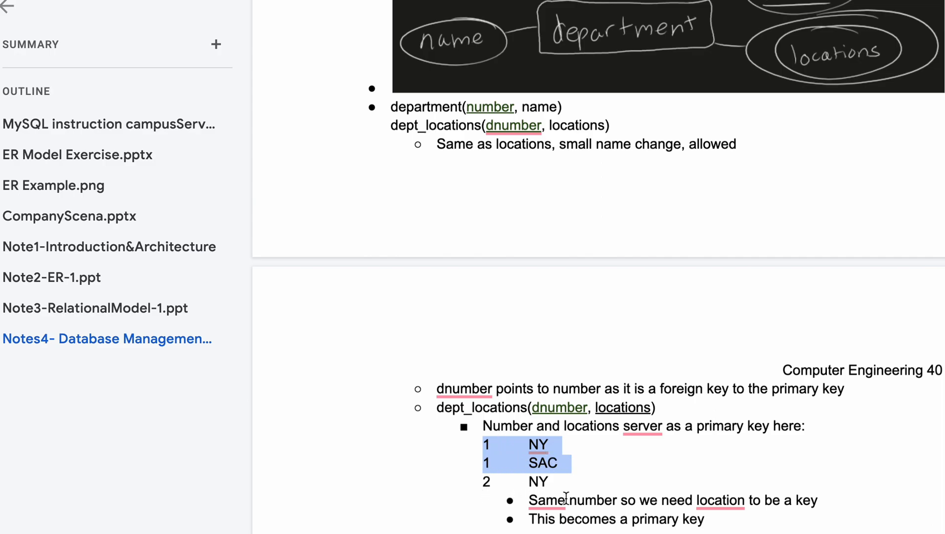
double_click(559, 407)
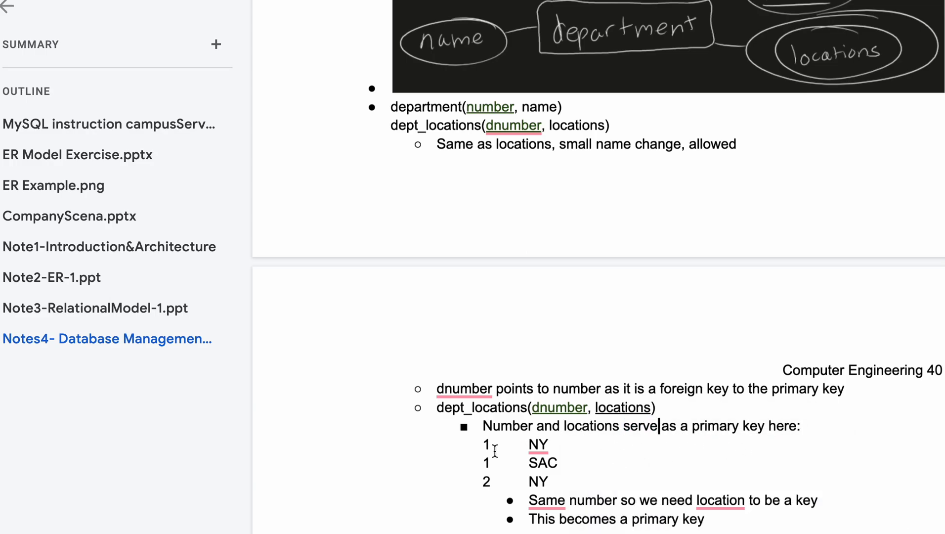
left_click_drag(482, 444, 555, 483)
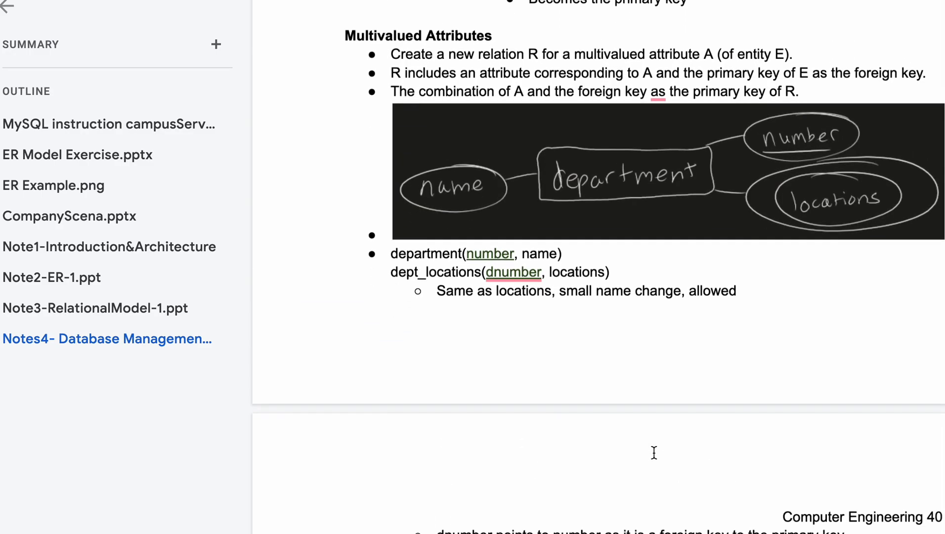
scroll("down", 3)
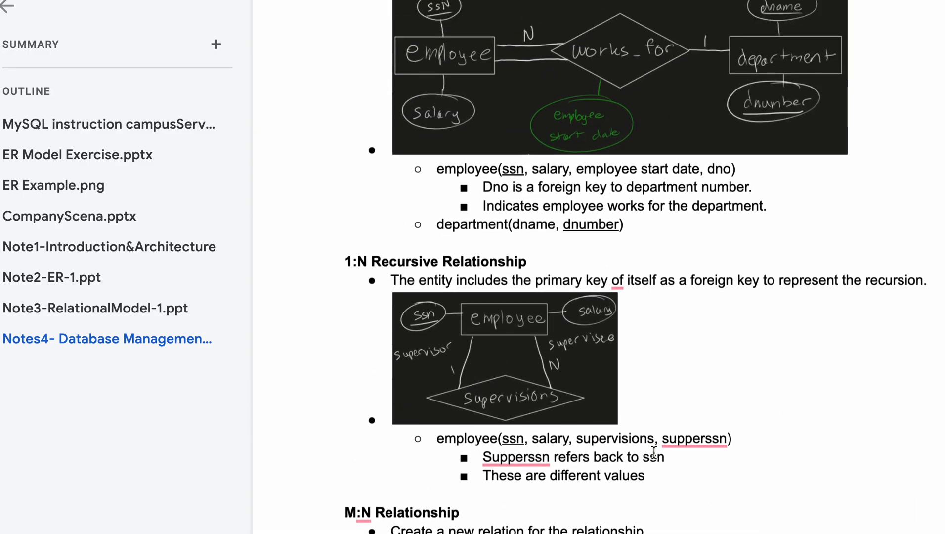
scroll("down", 3)
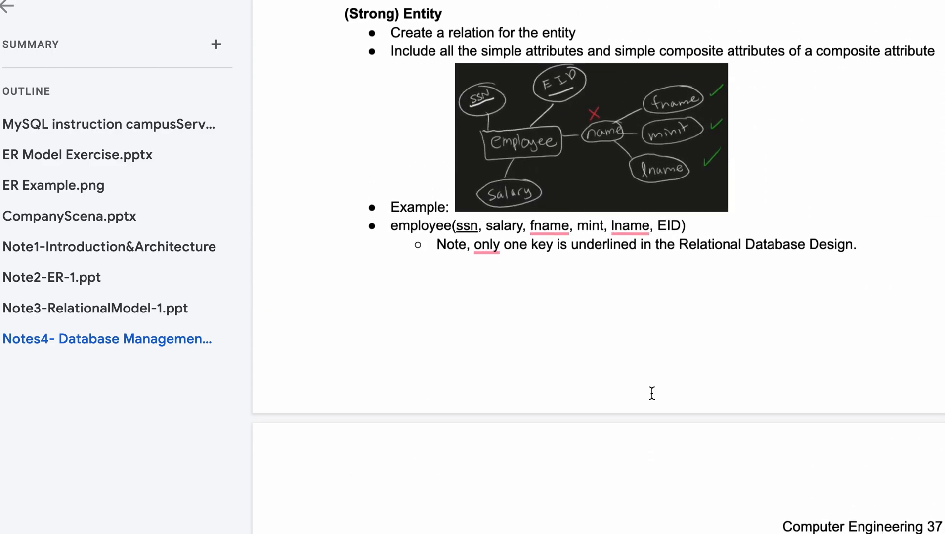
scroll("down", 3)
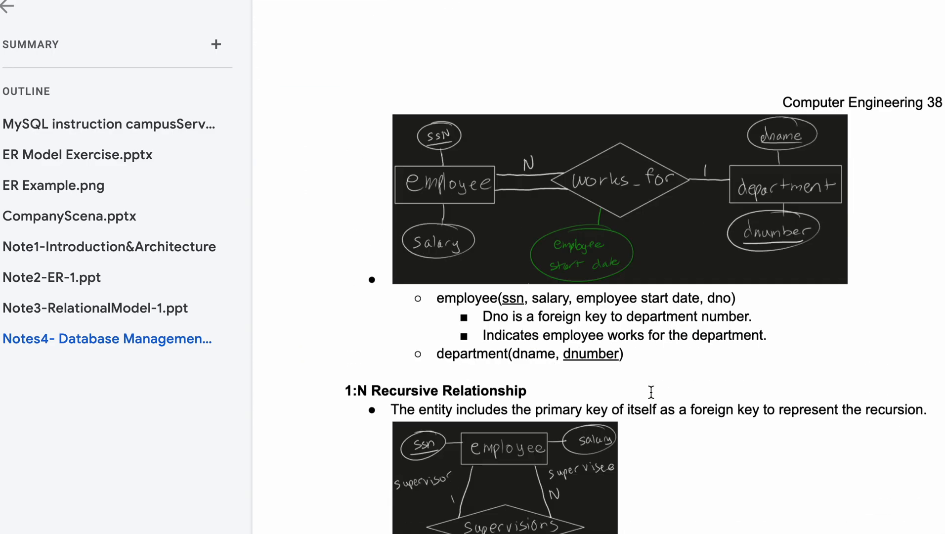